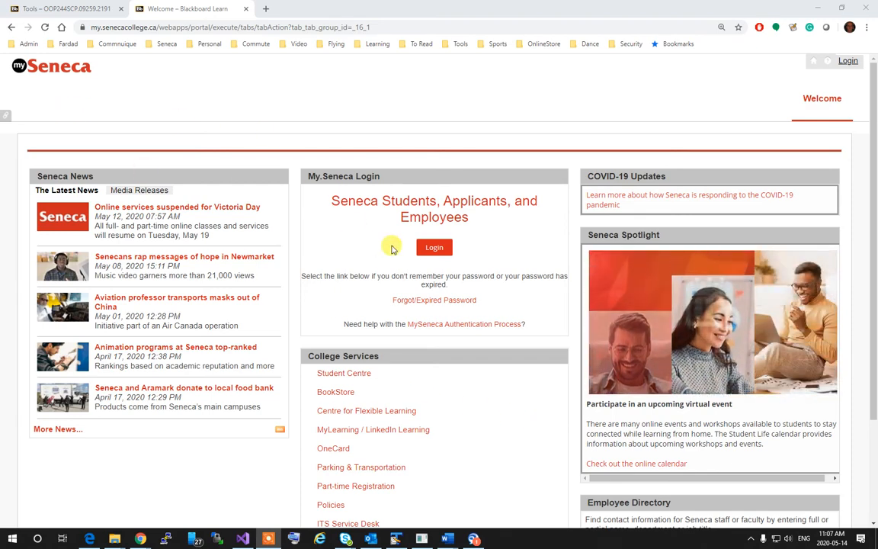
Step: Sign in to MySeneca Blackboard with the Seneca email and password
{"action": "left_click", "coordinate": [433, 247]}
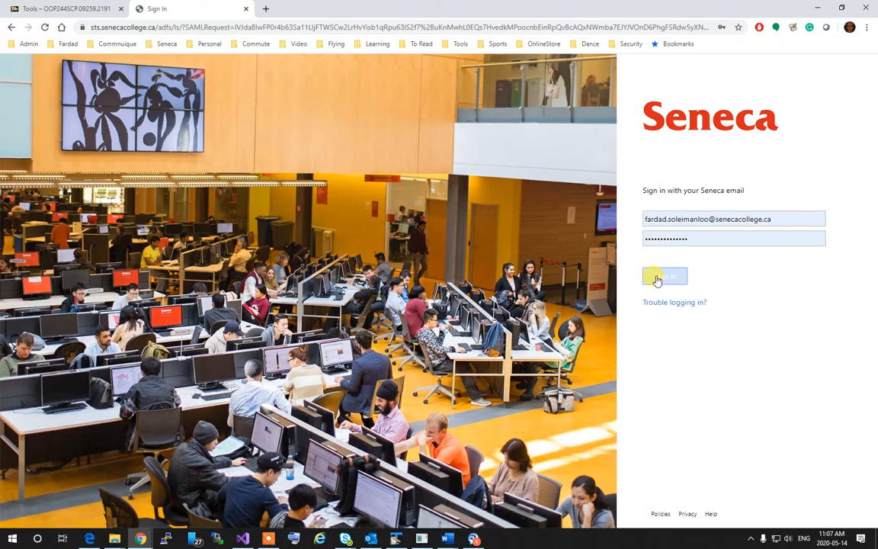
{"action": "left_click", "coordinate": [664, 276]}
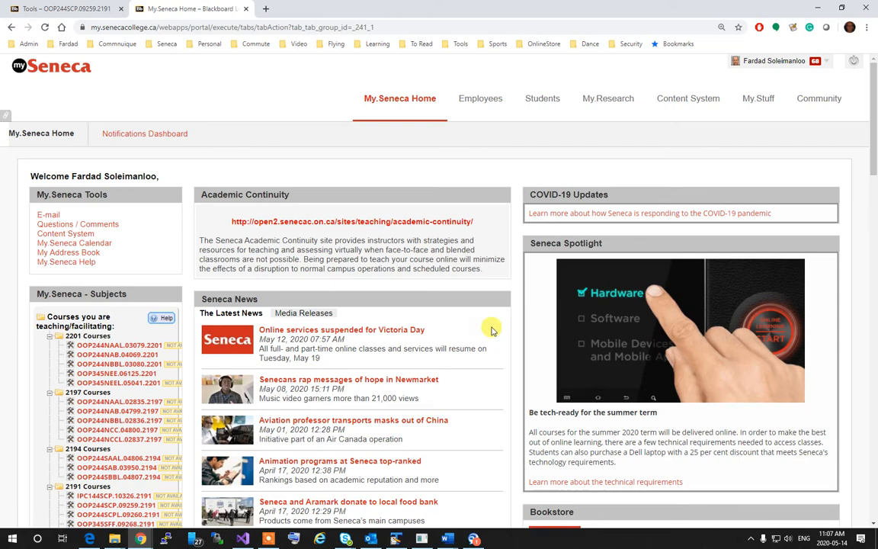
{"action": "mouse_move", "coordinate": [122, 354]}
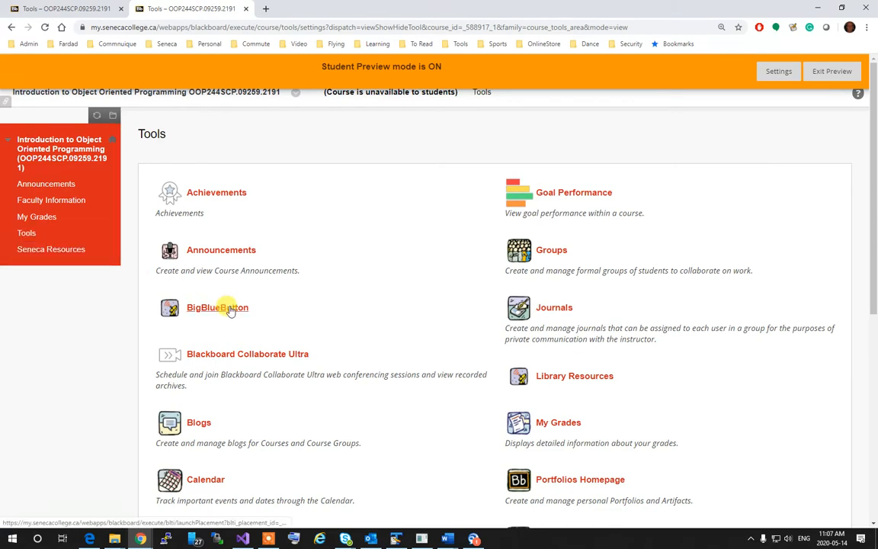
Step: Launch the BigBlueButton LTI tool from the OOP244 course Tools list
{"action": "left_click", "coordinate": [217, 308]}
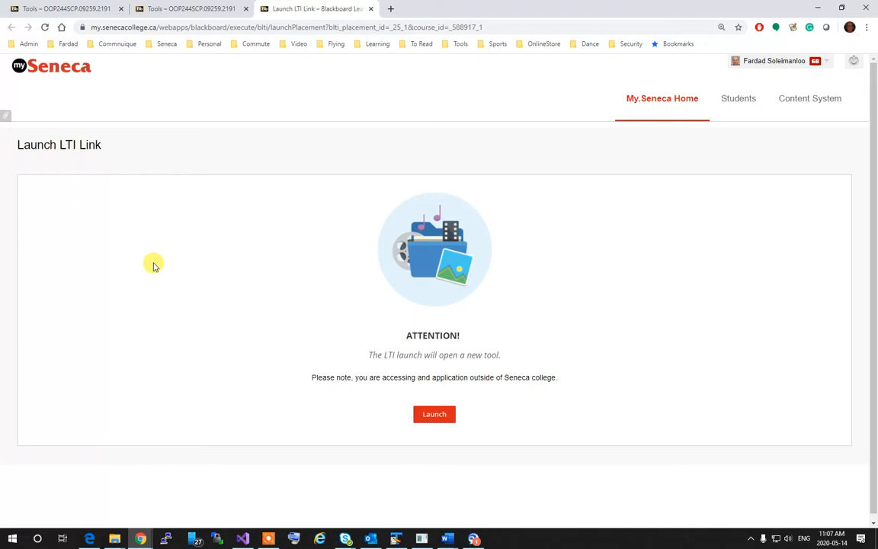
{"action": "mouse_move", "coordinate": [368, 402]}
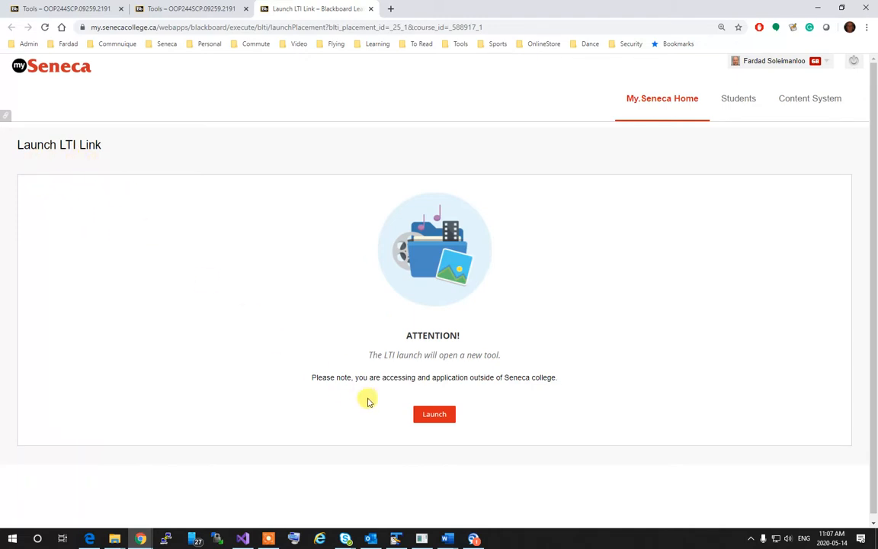
{"action": "left_click", "coordinate": [433, 415]}
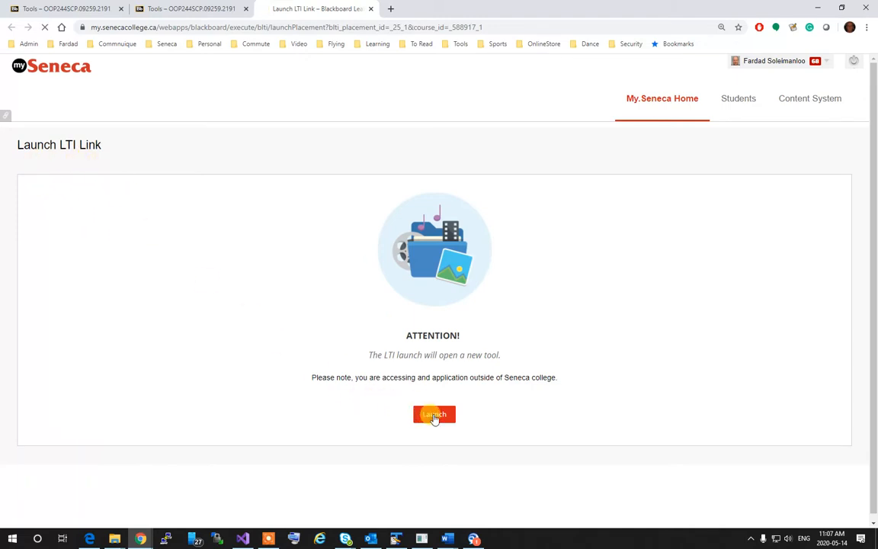
Step: Refresh the Konekti OOP244 lecture room until the session reports it has already started
{"action": "left_click", "coordinate": [433, 414]}
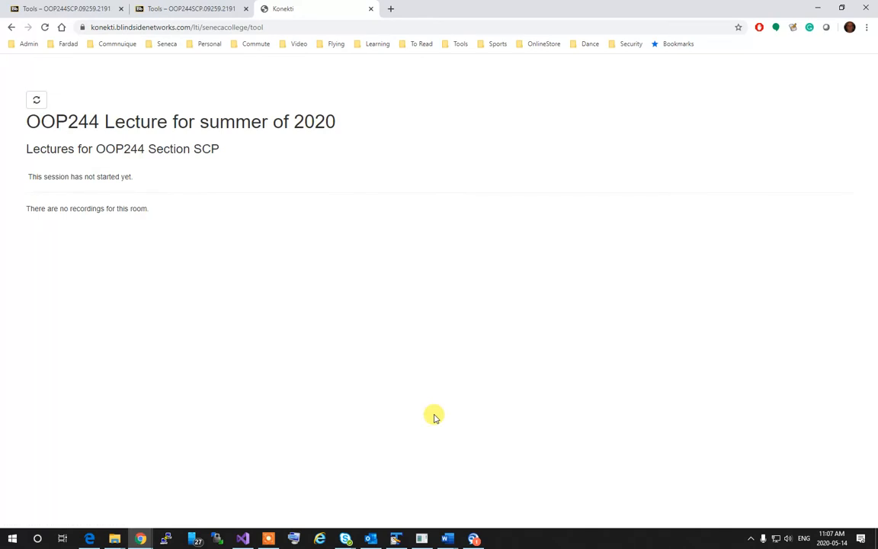
{"action": "mouse_move", "coordinate": [29, 177]}
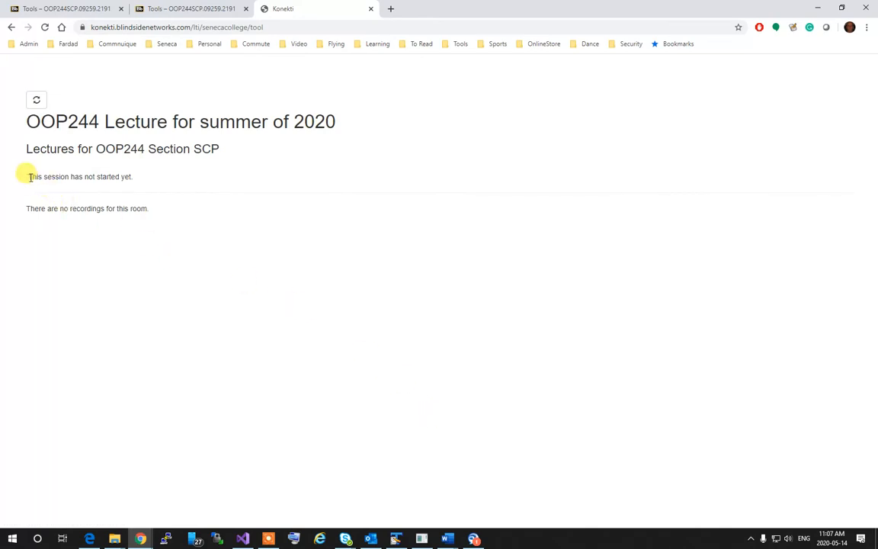
{"action": "mouse_move", "coordinate": [120, 186]}
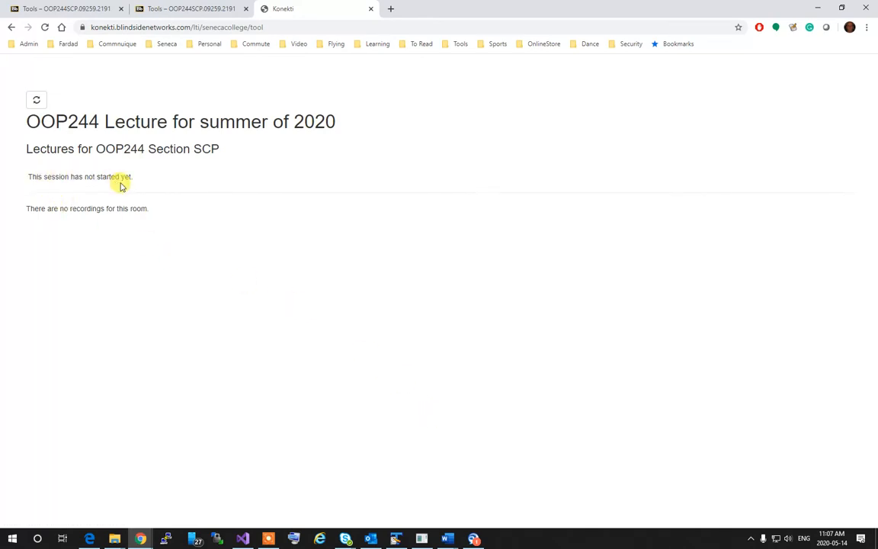
{"action": "mouse_move", "coordinate": [92, 177]}
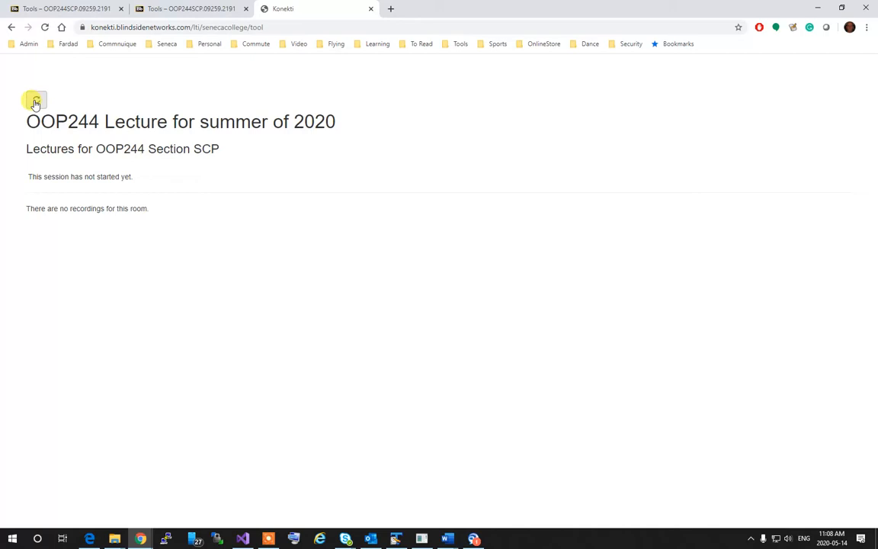
{"action": "left_click", "coordinate": [35, 101]}
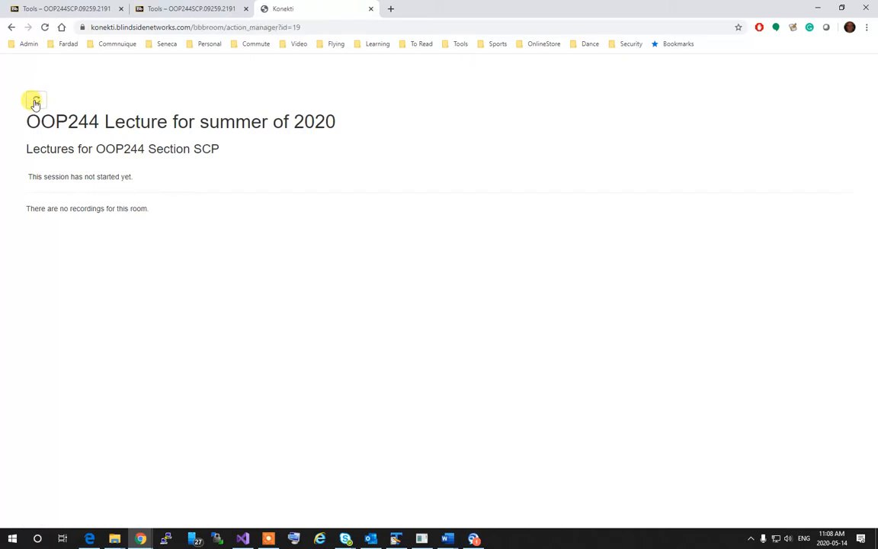
{"action": "left_click", "coordinate": [36, 101]}
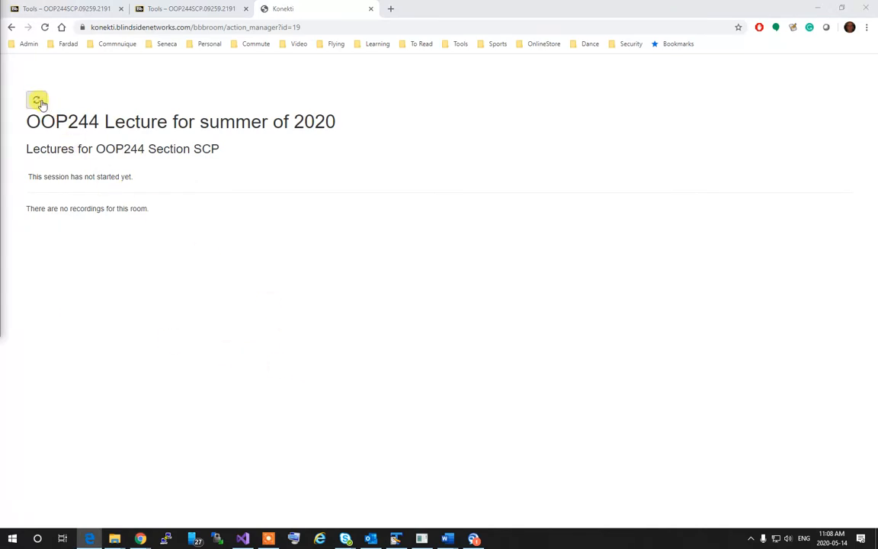
{"action": "left_click", "coordinate": [36, 101]}
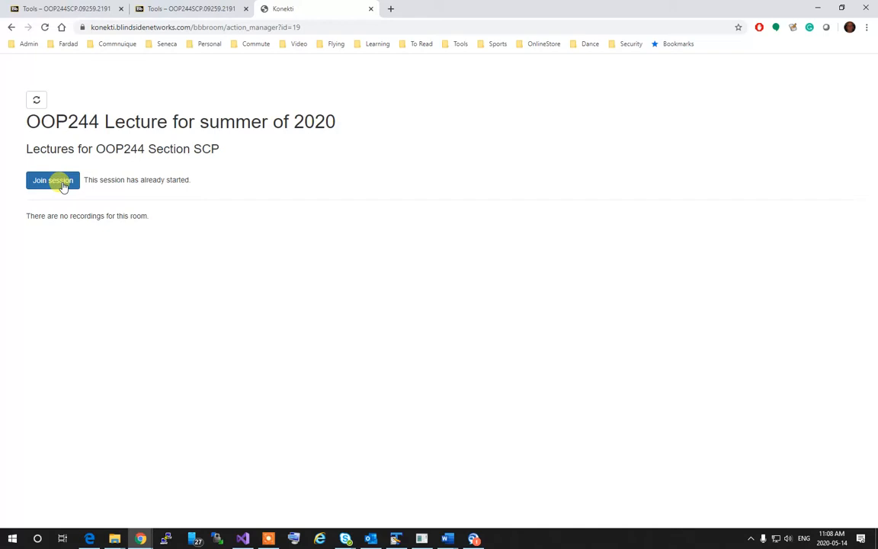
Step: Join the started OOP244 session and choose Microphone for audio
{"action": "left_click", "coordinate": [51, 180]}
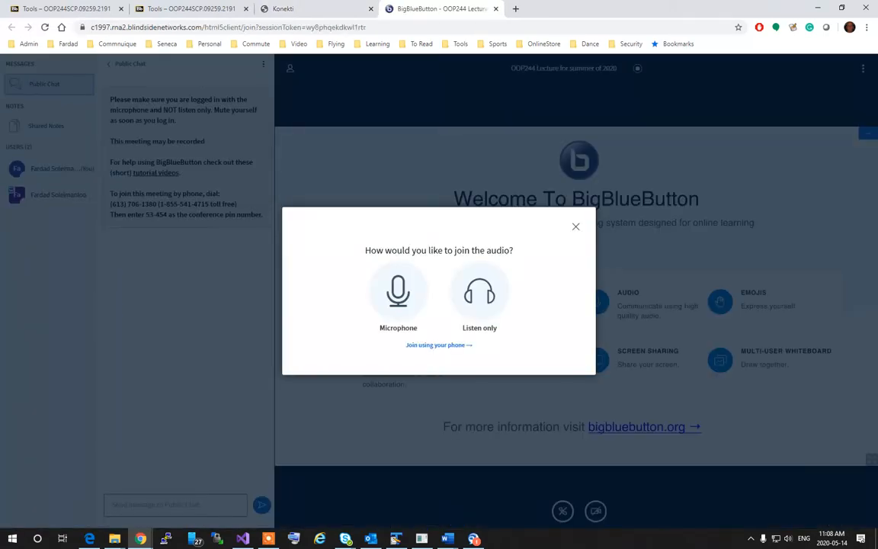
{"action": "mouse_move", "coordinate": [412, 340]}
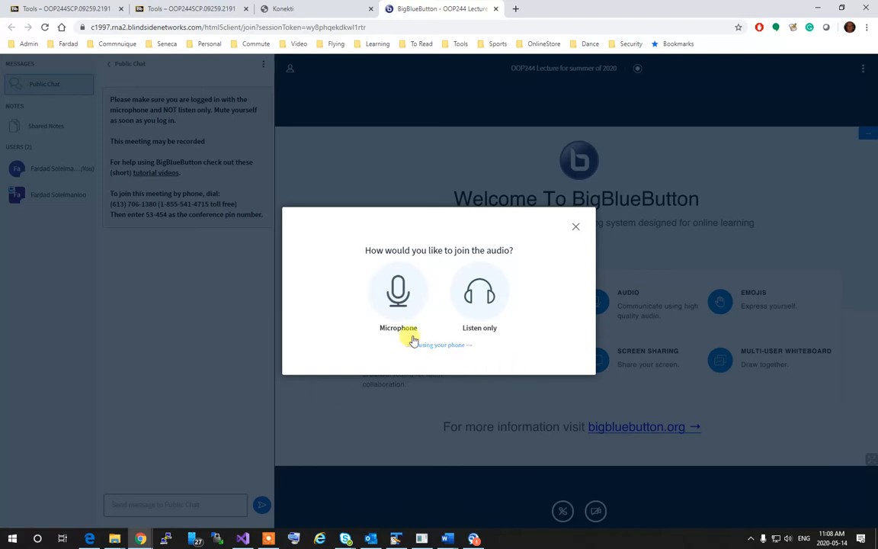
{"action": "mouse_move", "coordinate": [362, 292]}
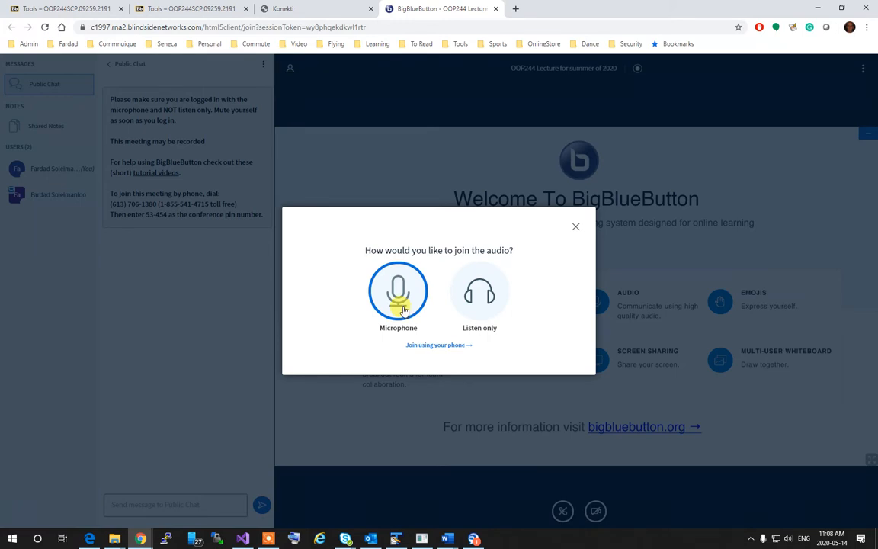
{"action": "mouse_move", "coordinate": [271, 256]}
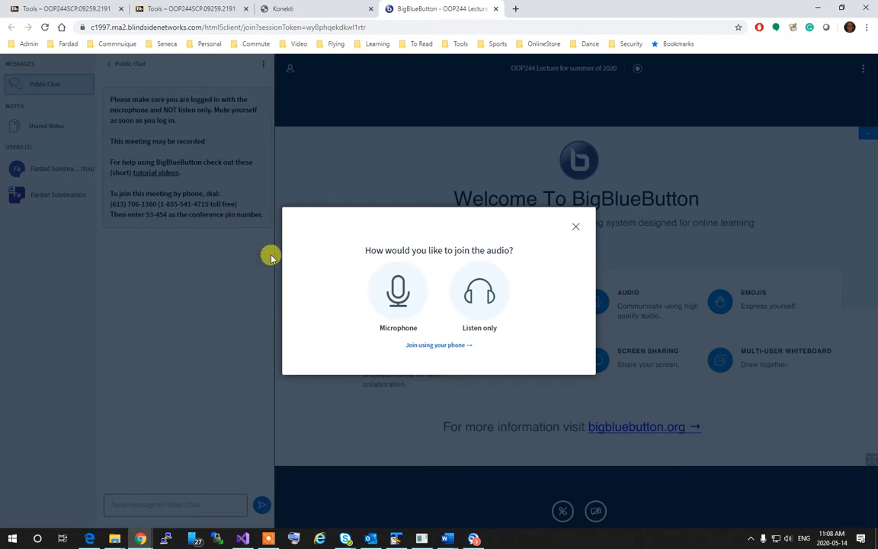
{"action": "left_click", "coordinate": [397, 292]}
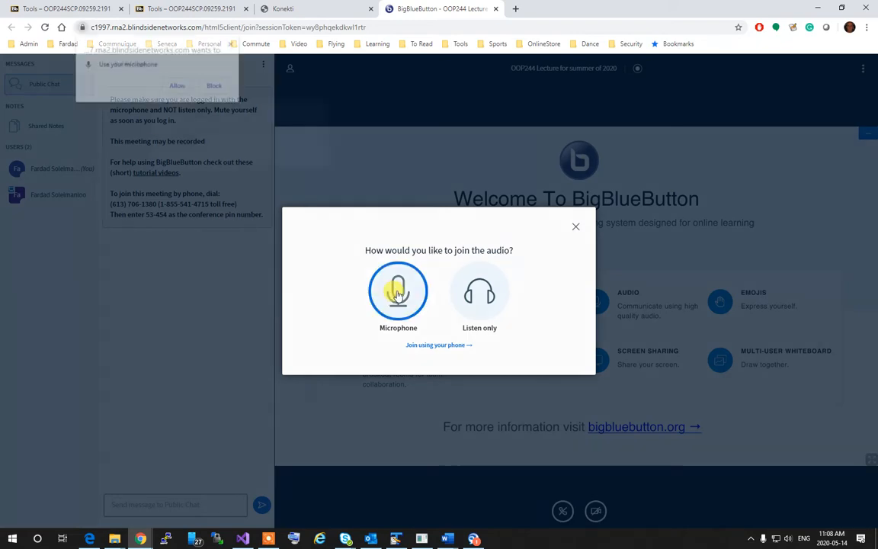
Step: Allow the browser to use the microphone so the private echo test begins
{"action": "left_click", "coordinate": [398, 292]}
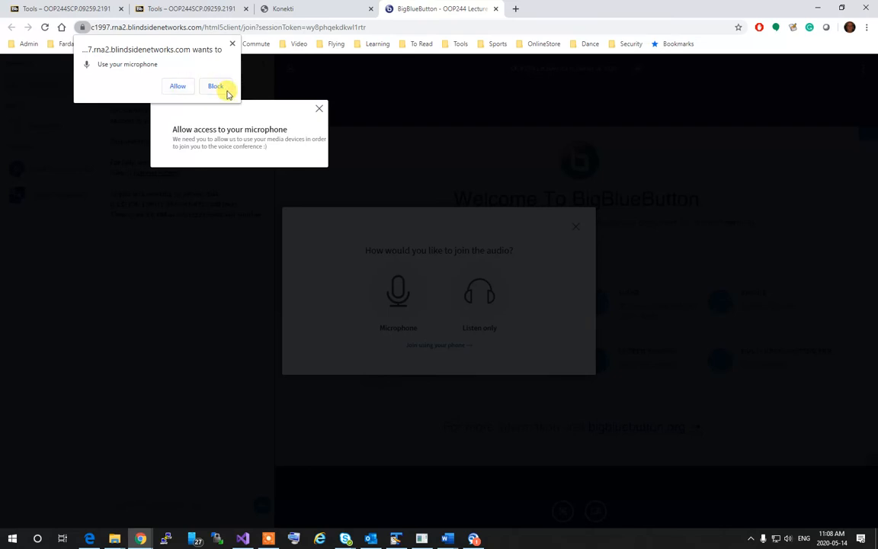
{"action": "mouse_move", "coordinate": [177, 85]}
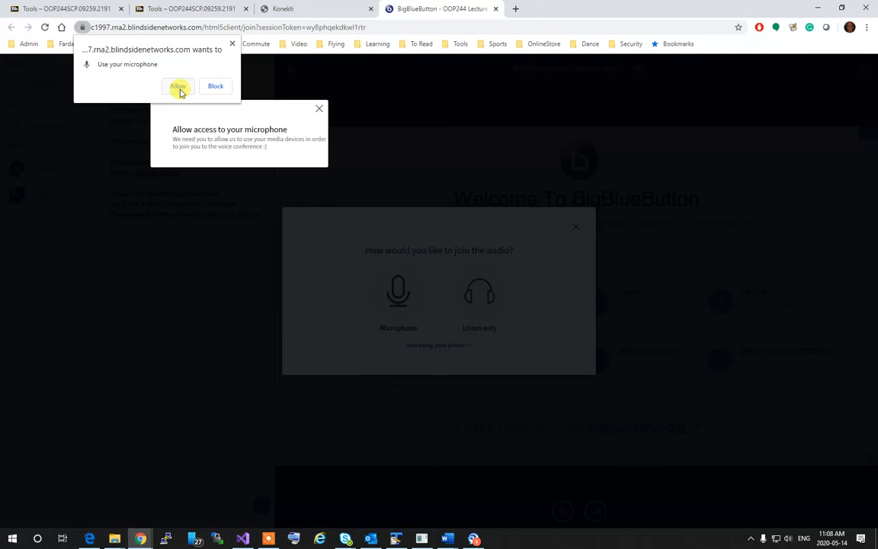
{"action": "left_click", "coordinate": [177, 86]}
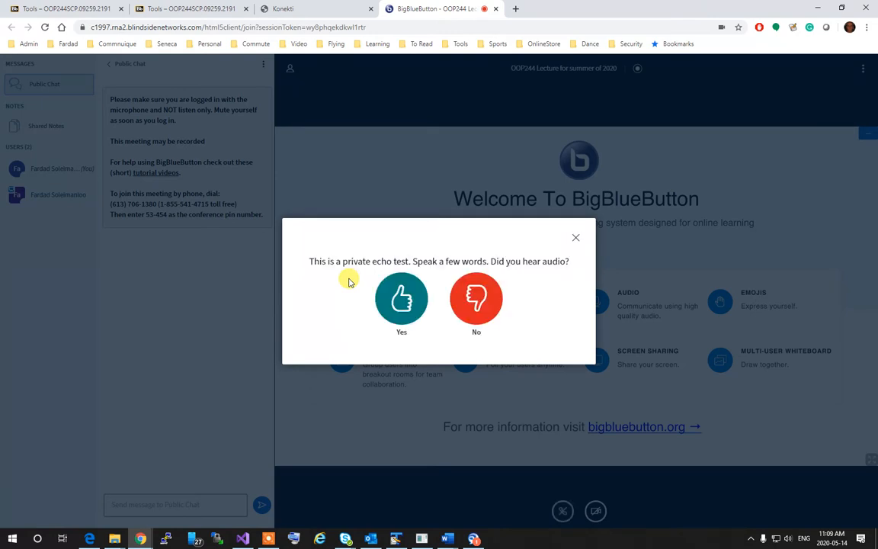
{"action": "left_click", "coordinate": [403, 299]}
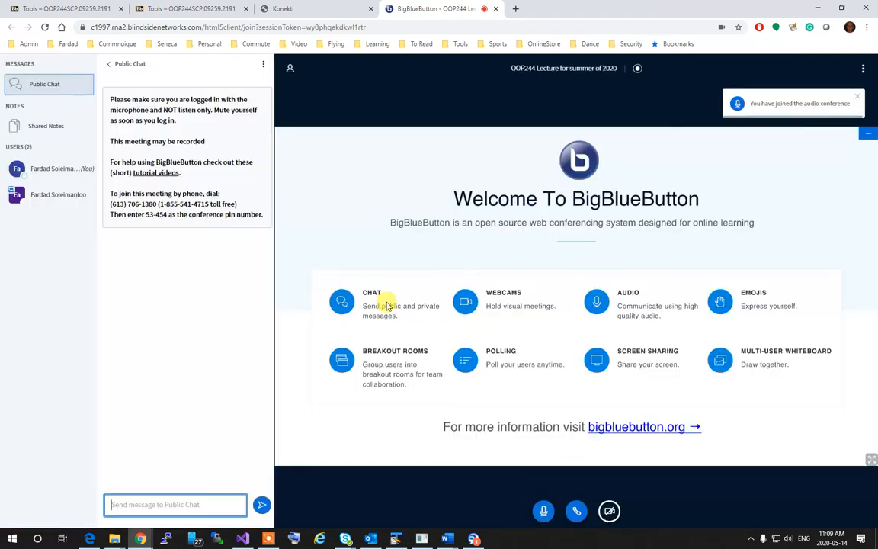
{"action": "mouse_move", "coordinate": [516, 433]}
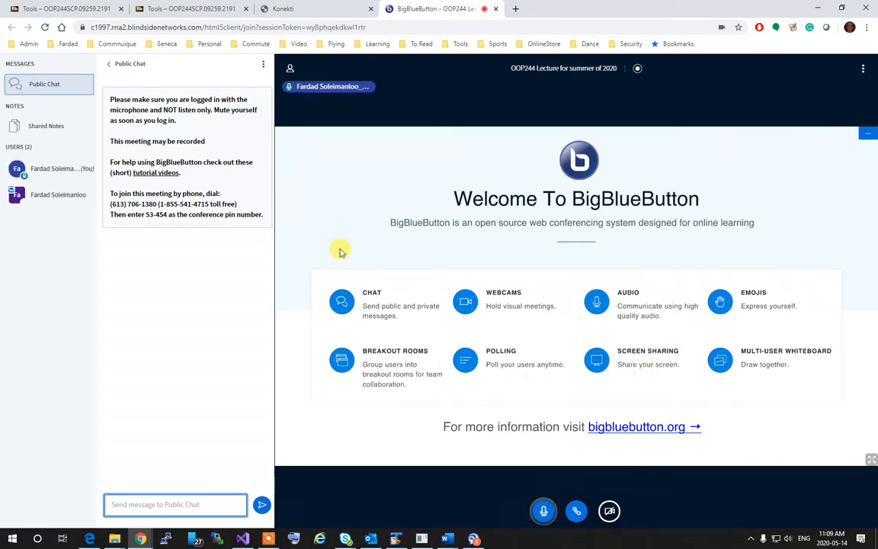
{"action": "mouse_move", "coordinate": [43, 334]}
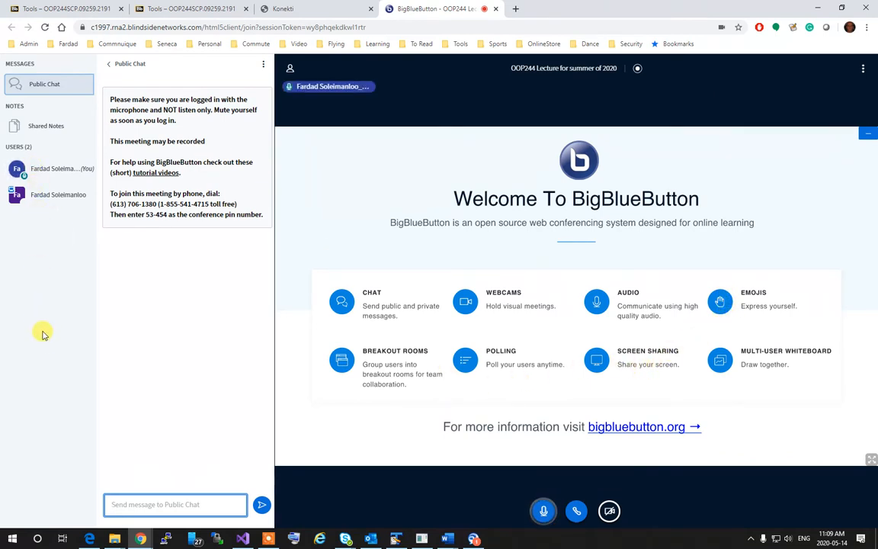
{"action": "mouse_move", "coordinate": [49, 302]}
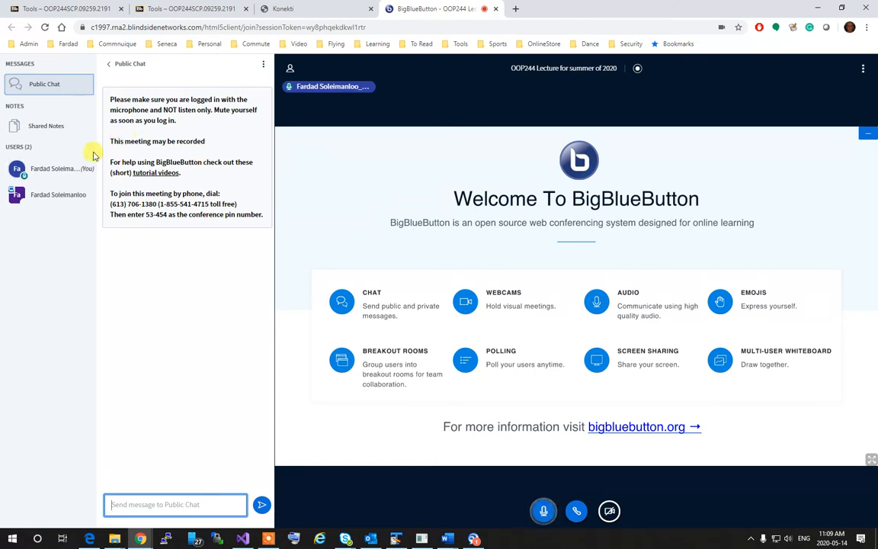
{"action": "mouse_move", "coordinate": [315, 256]}
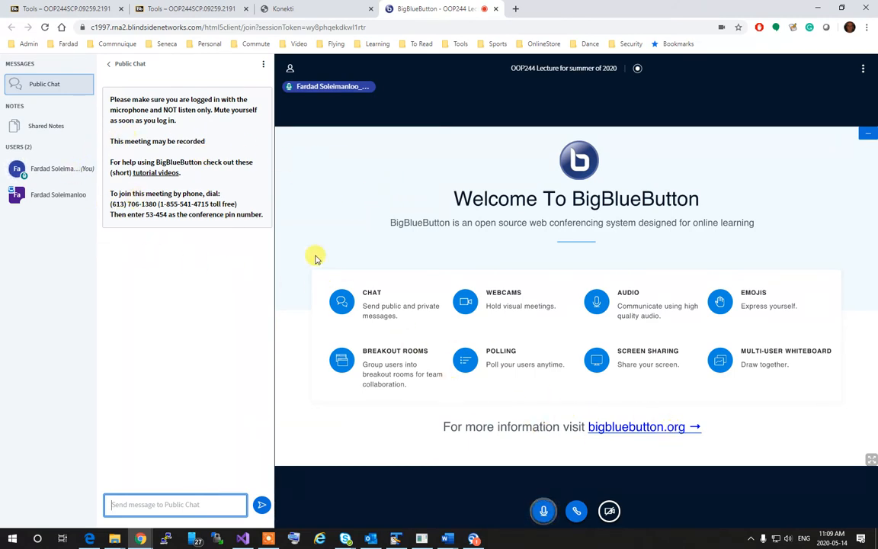
{"action": "mouse_move", "coordinate": [421, 373]}
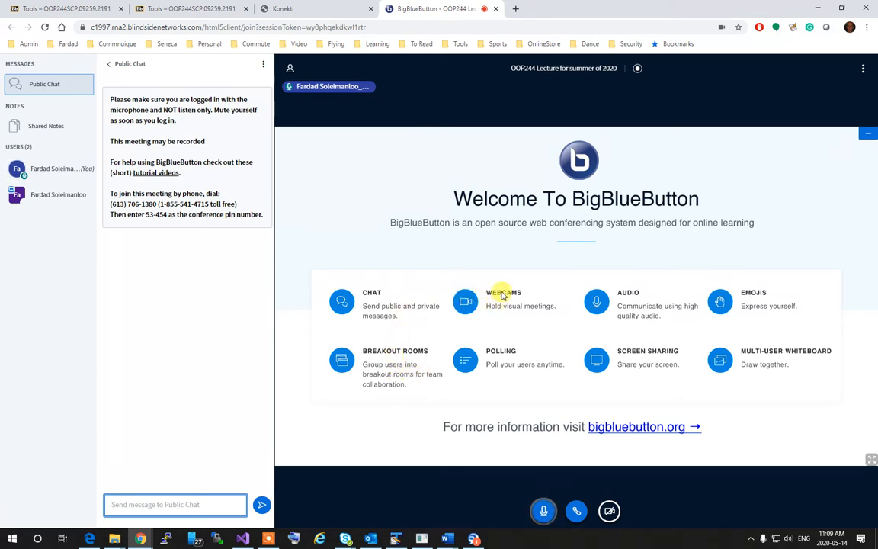
{"action": "mouse_move", "coordinate": [548, 268]}
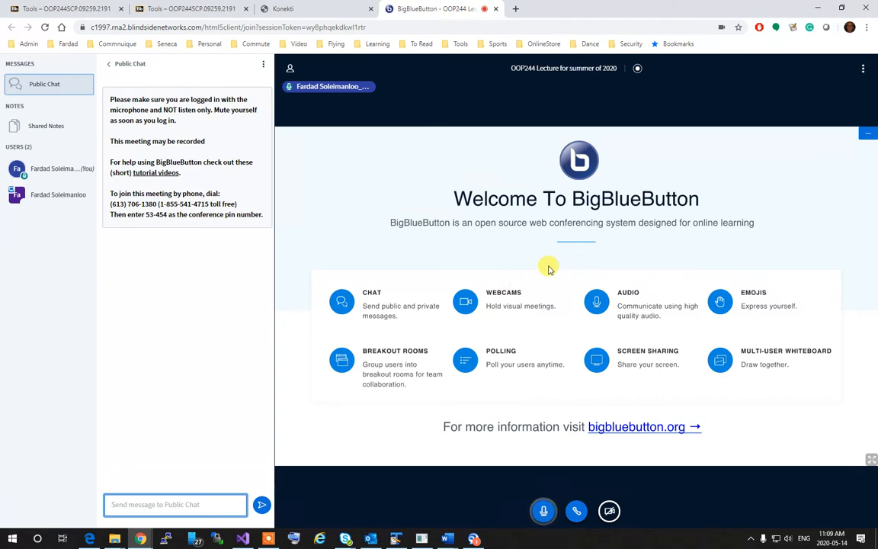
{"action": "mouse_move", "coordinate": [861, 68]}
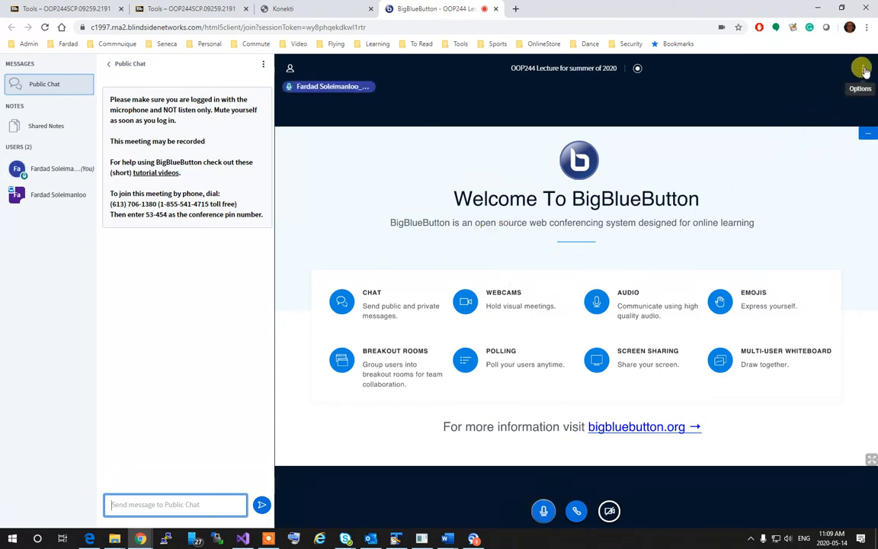
{"action": "left_click", "coordinate": [862, 69]}
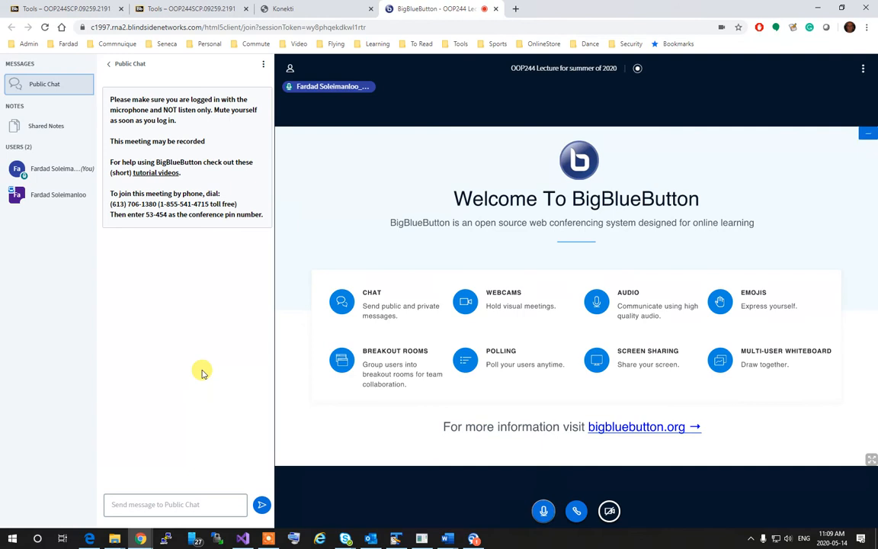
{"action": "mouse_move", "coordinate": [36, 226]}
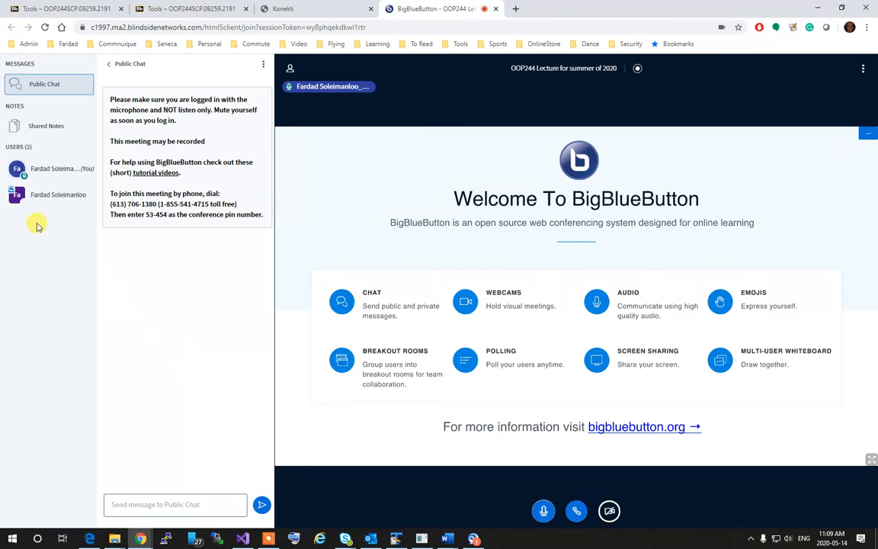
Step: Set a status on your own entry in the Users list
{"action": "left_click", "coordinate": [53, 167]}
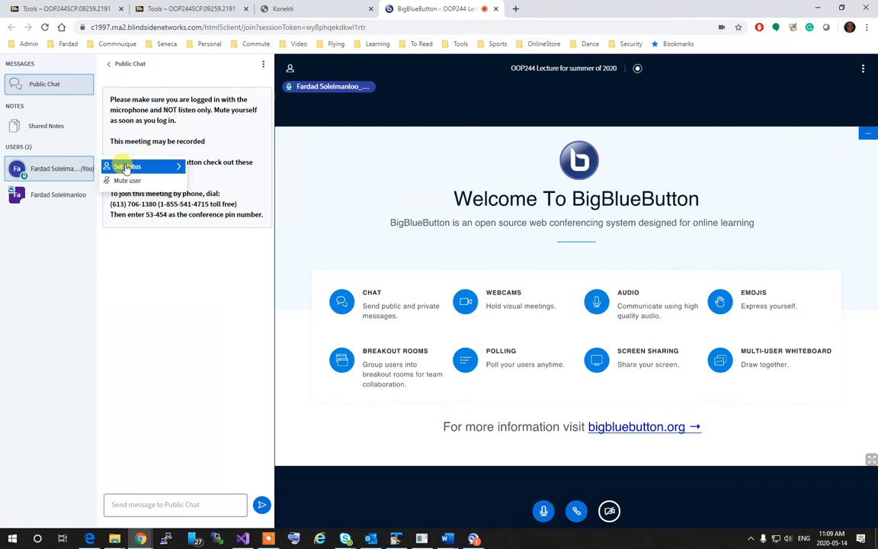
{"action": "left_click", "coordinate": [128, 166]}
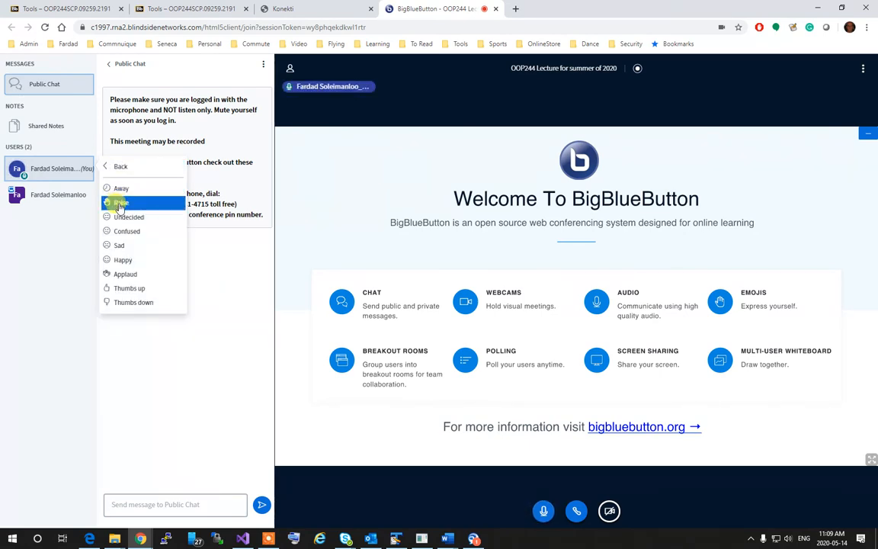
{"action": "mouse_move", "coordinate": [118, 244]}
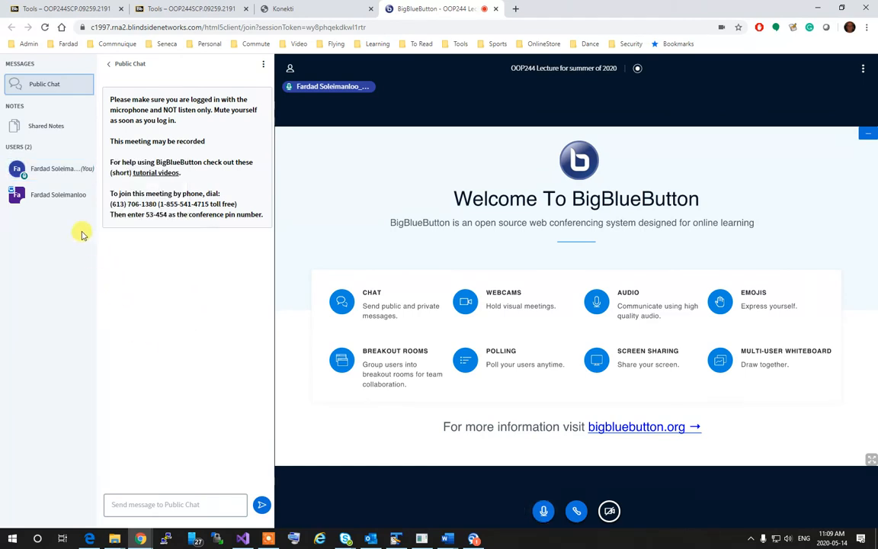
Step: Mute yourself from your own user actions menu
{"action": "left_click", "coordinate": [53, 167]}
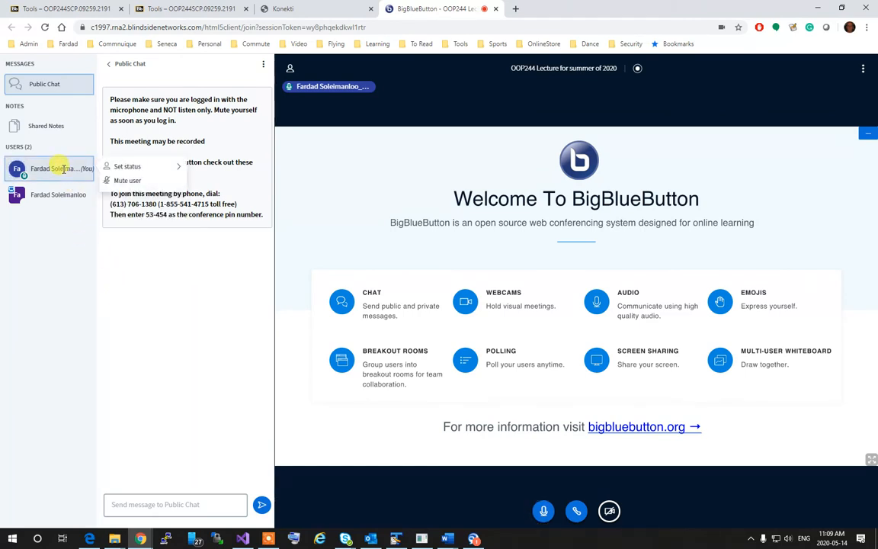
{"action": "mouse_move", "coordinate": [128, 180]}
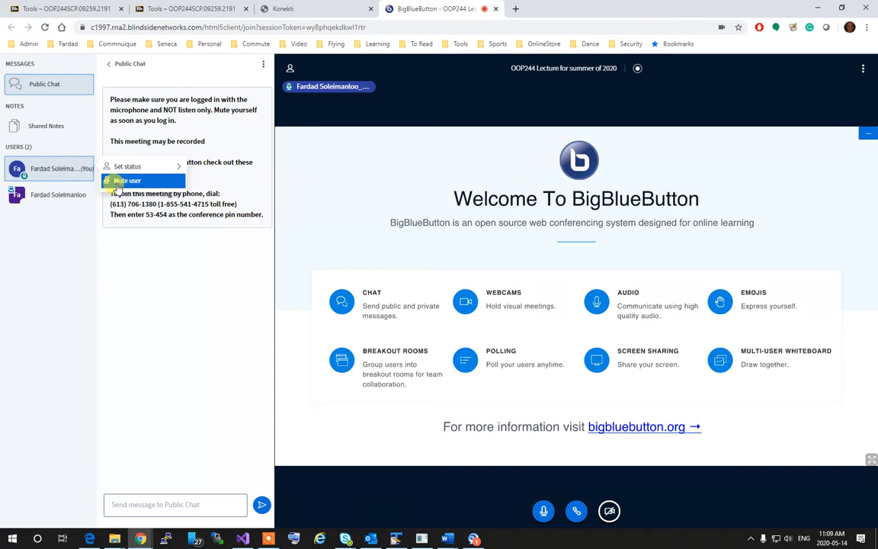
{"action": "left_click", "coordinate": [467, 490]}
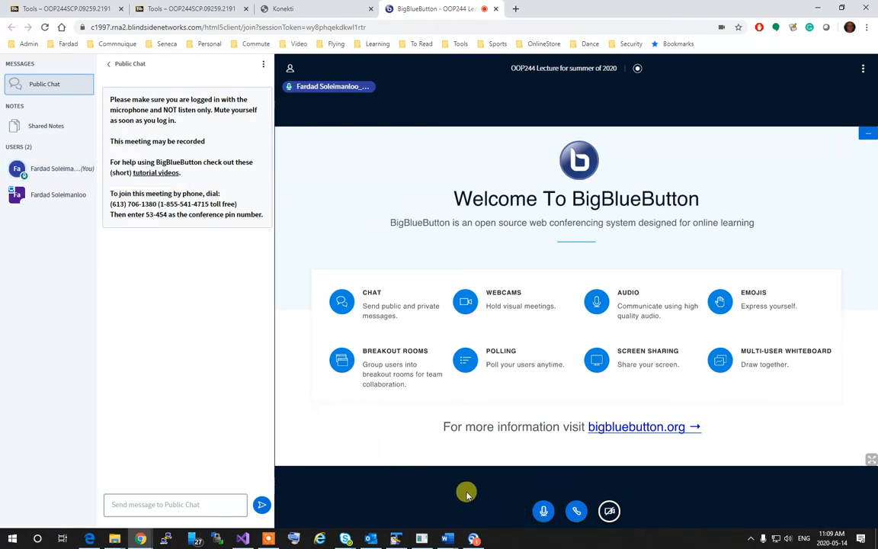
{"action": "left_click", "coordinate": [542, 511]}
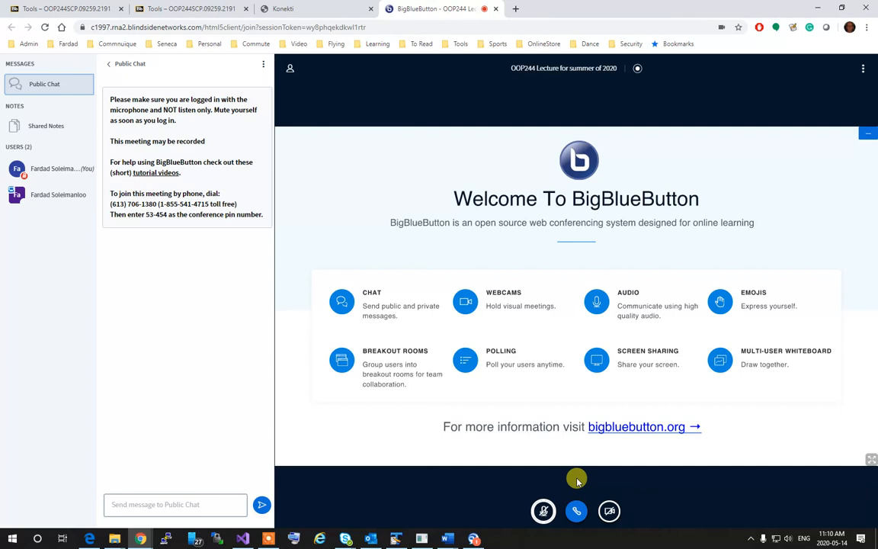
{"action": "mouse_move", "coordinate": [570, 481]}
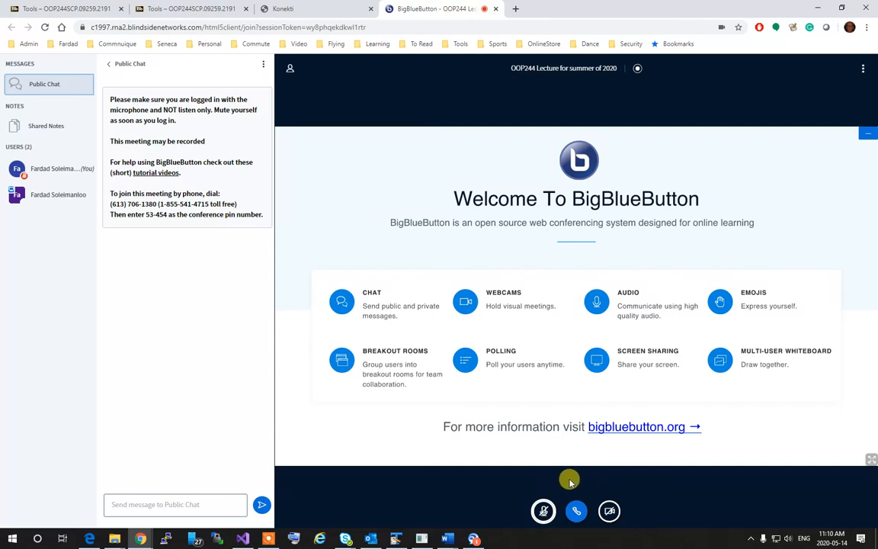
{"action": "mouse_move", "coordinate": [646, 512]}
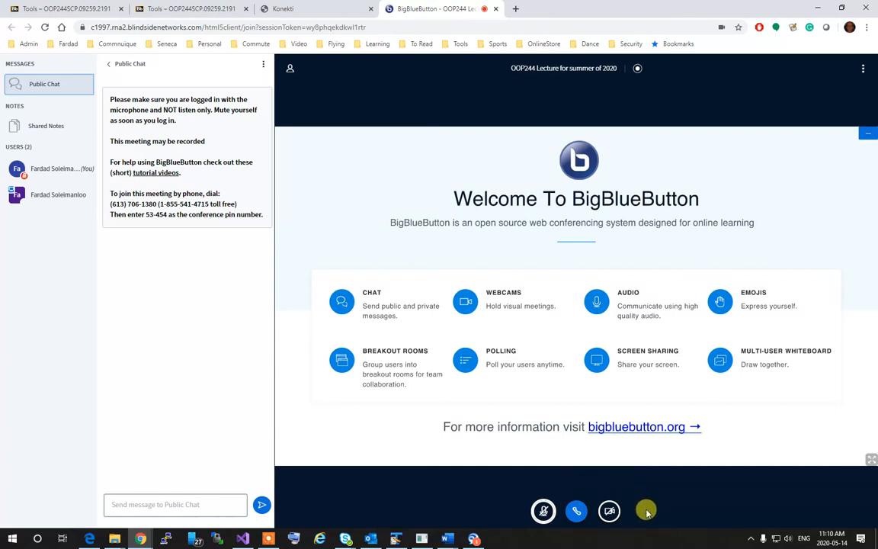
{"action": "mouse_move", "coordinate": [618, 411]}
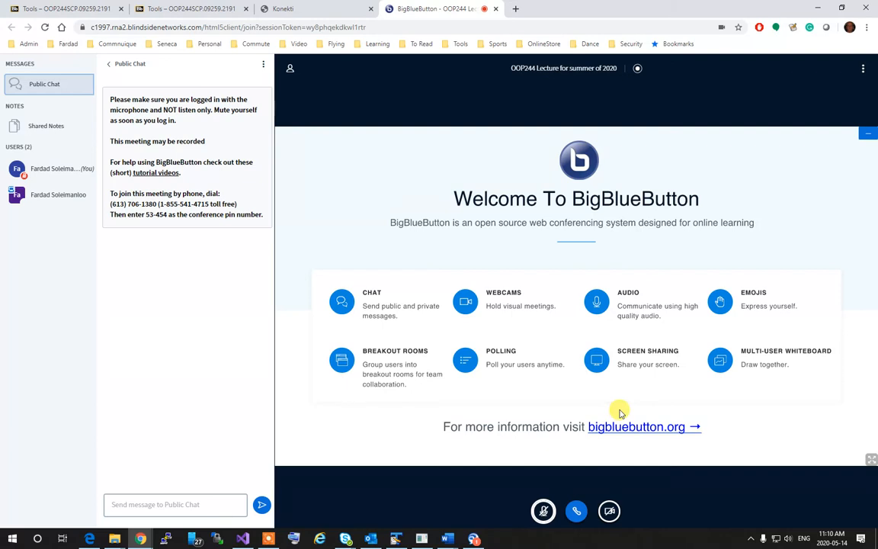
{"action": "mouse_move", "coordinate": [610, 510]}
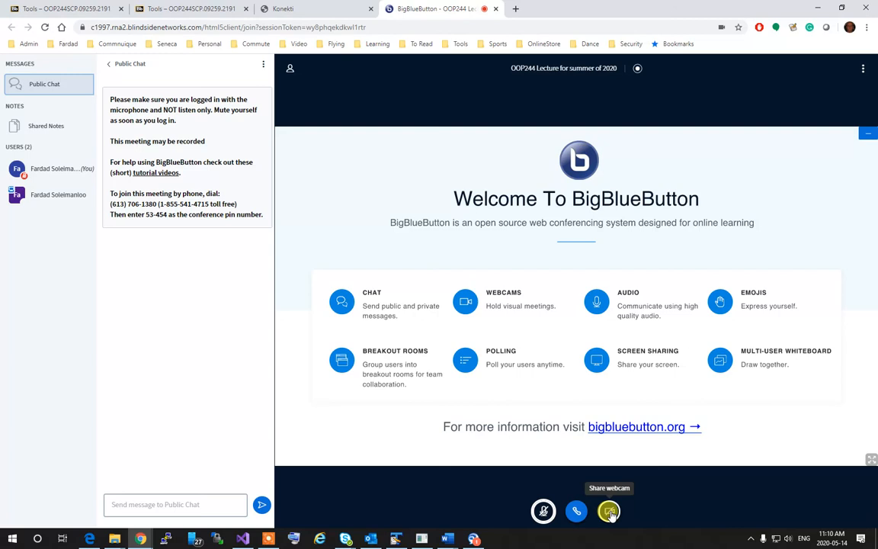
Step: Share your webcam in the session via Start sharing
{"action": "left_click", "coordinate": [610, 510]}
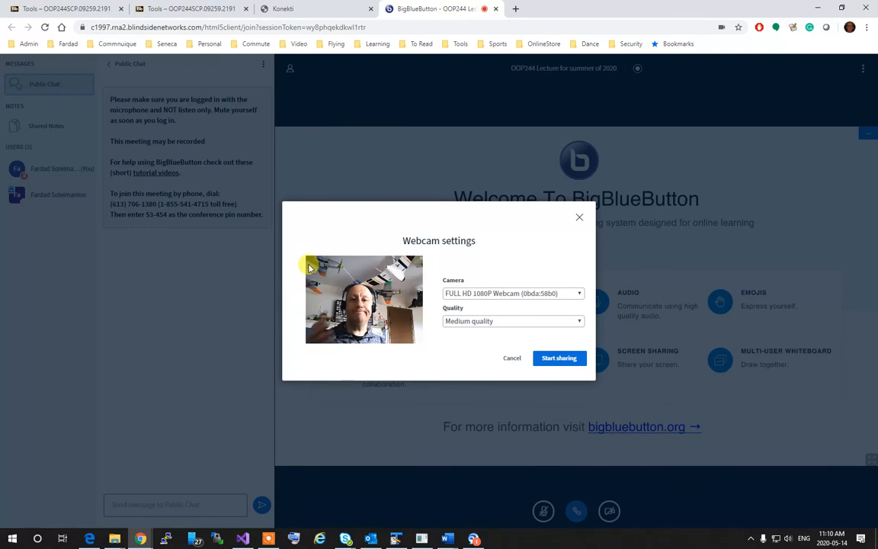
{"action": "mouse_move", "coordinate": [528, 352]}
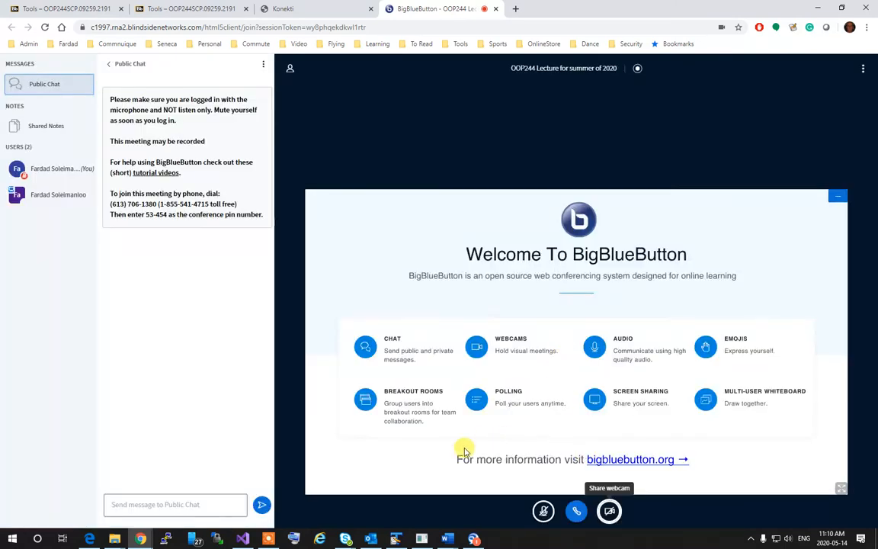
{"action": "mouse_move", "coordinate": [467, 424]}
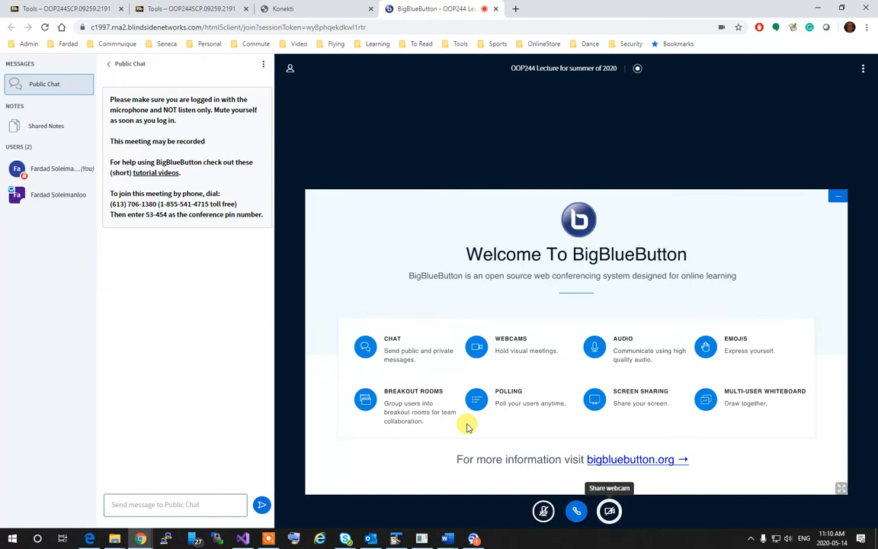
{"action": "left_click", "coordinate": [610, 510]}
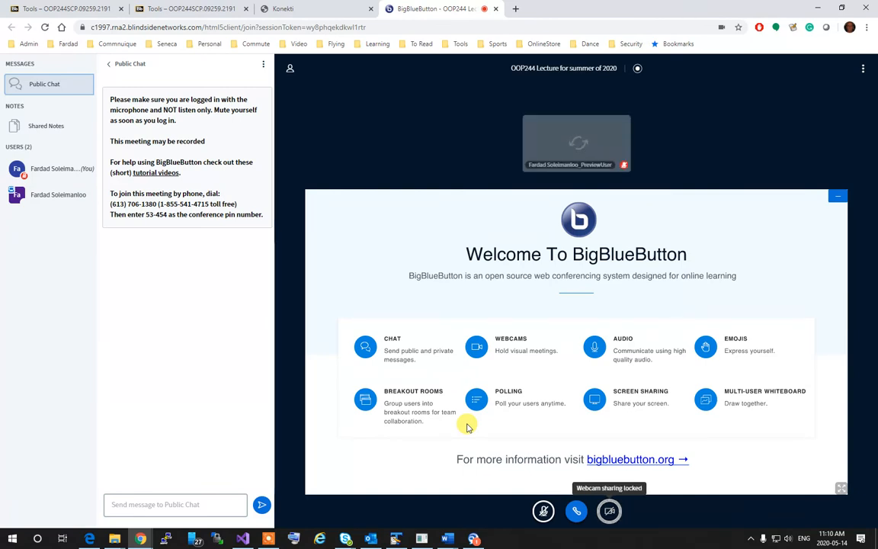
{"action": "left_click", "coordinate": [610, 510]}
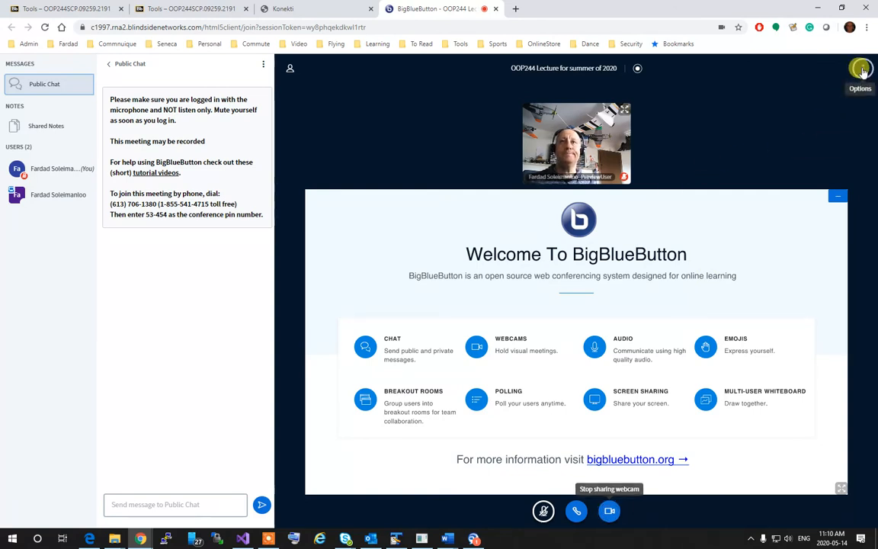
Step: Log out of the meeting and give a five-star feedback rating
{"action": "left_click", "coordinate": [859, 73]}
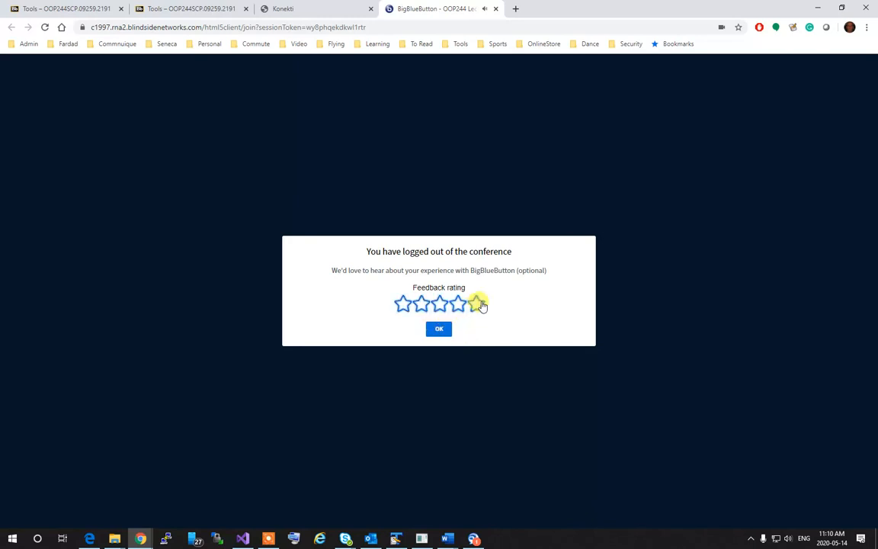
{"action": "left_click", "coordinate": [475, 305]}
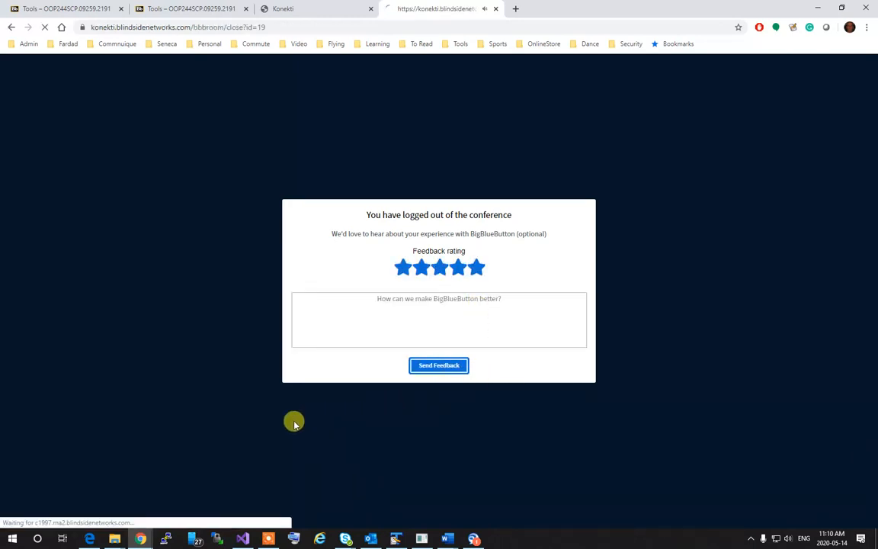